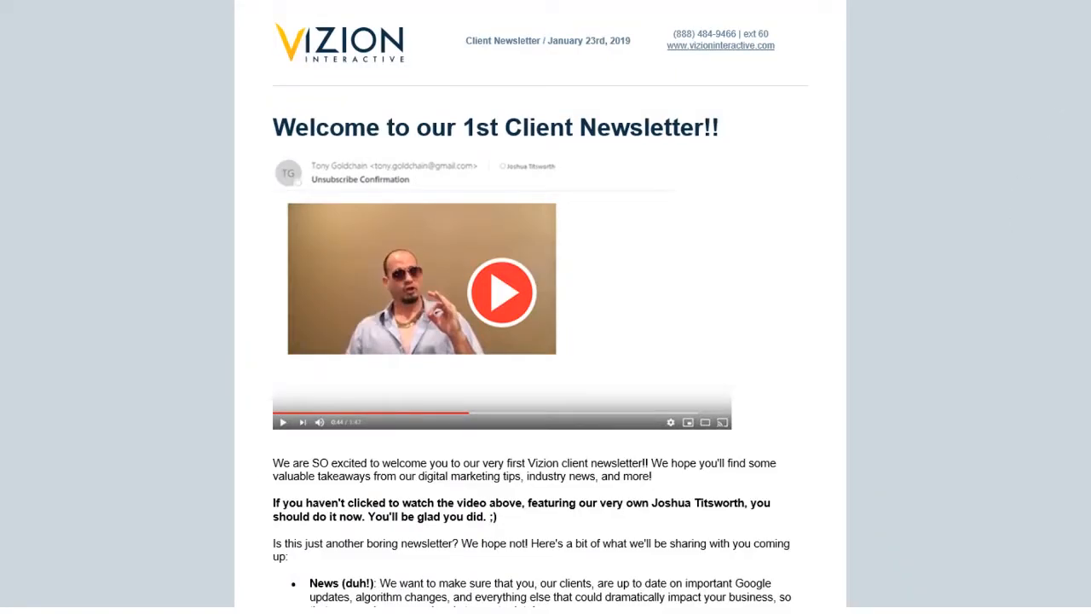
scroll("down", 3)
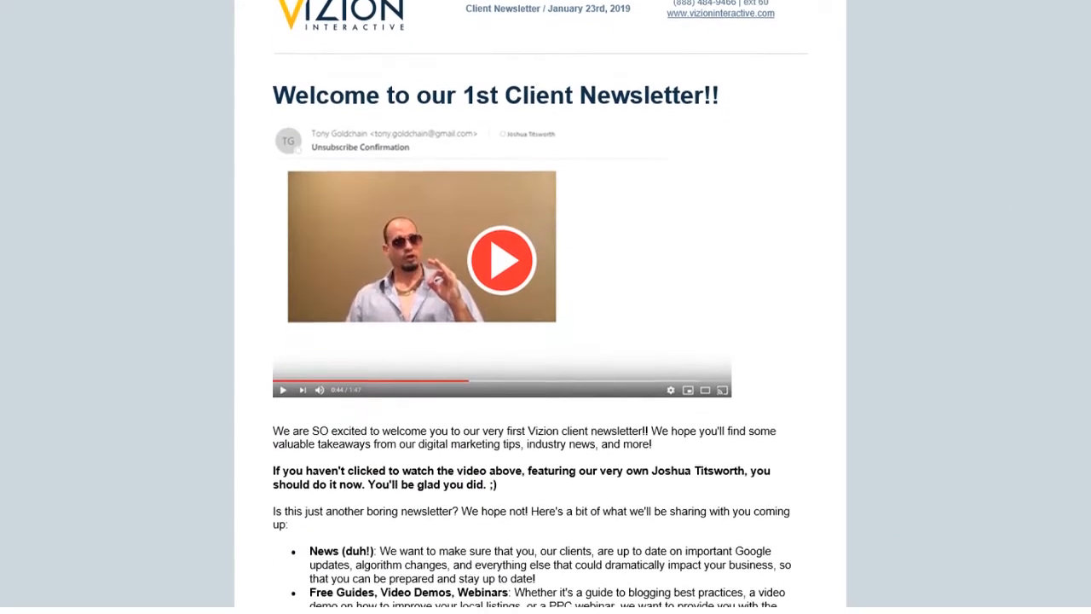
scroll("down", 3)
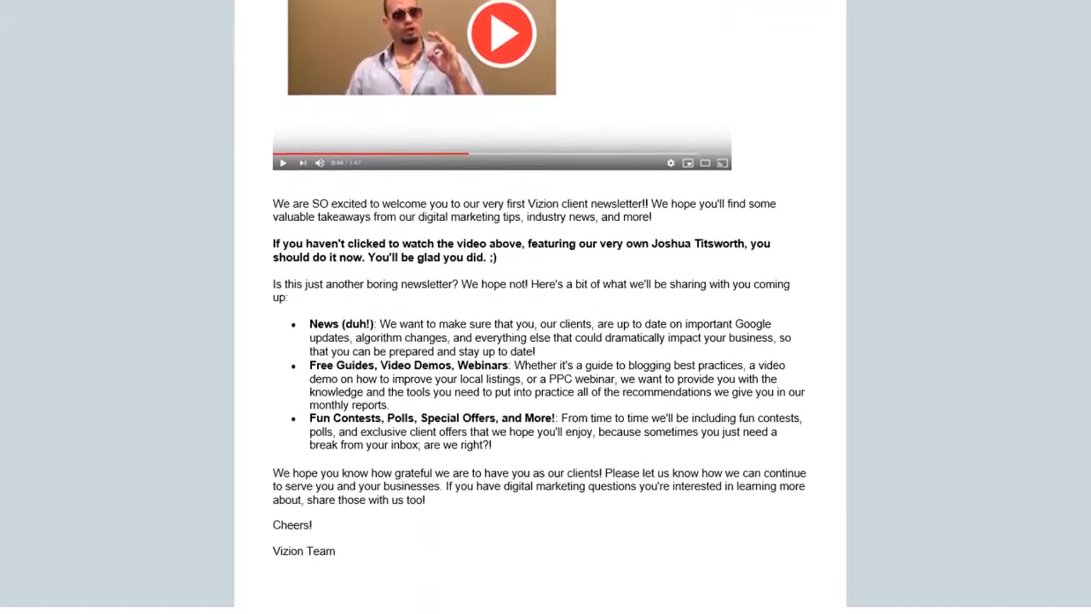
scroll("down", 3)
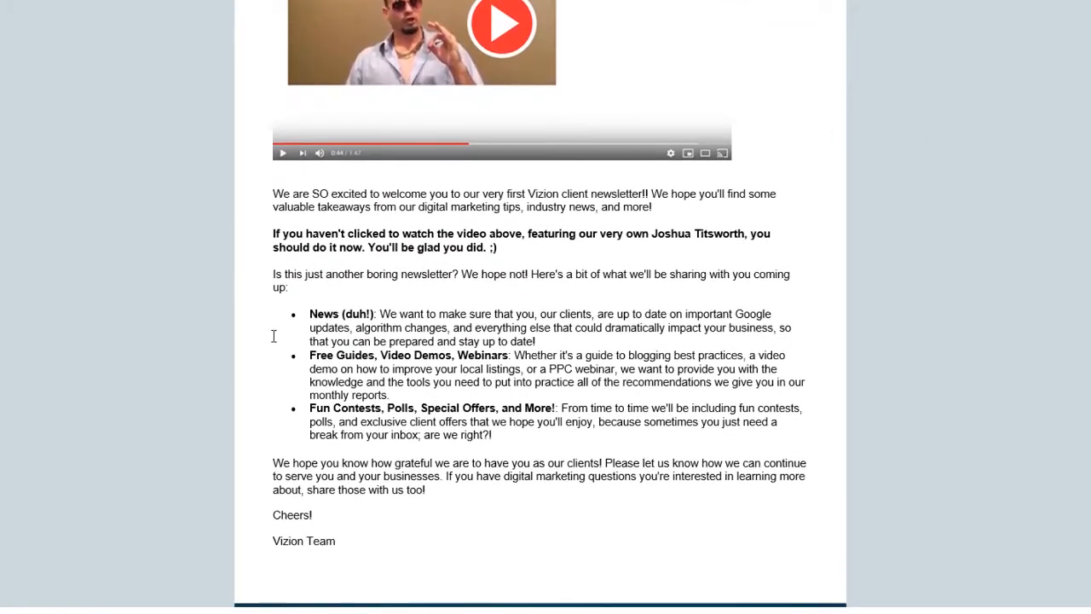
mouse_move(371, 476)
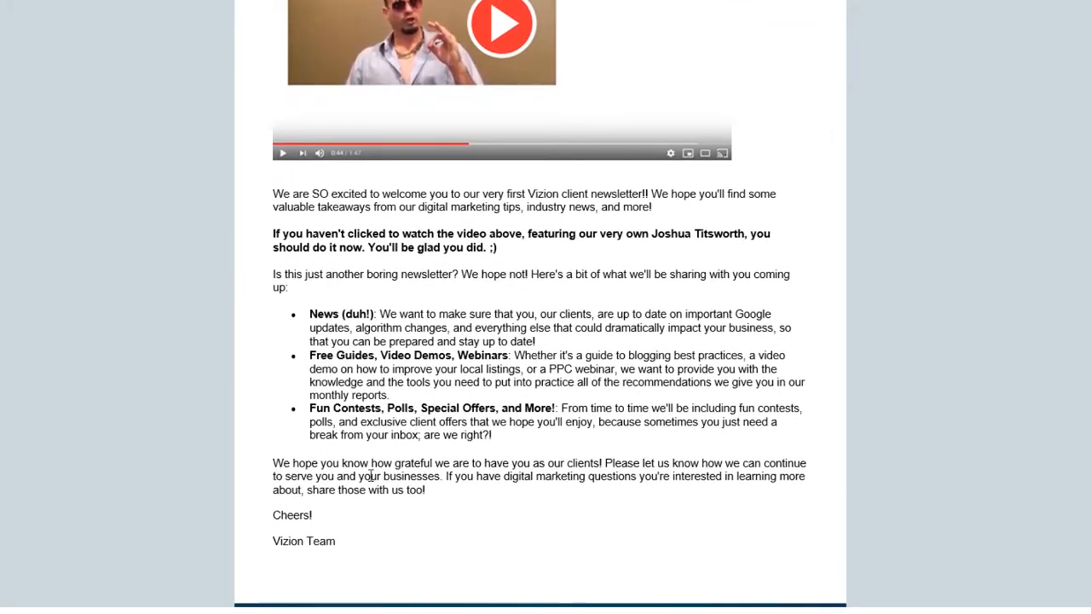
scroll("up", 3)
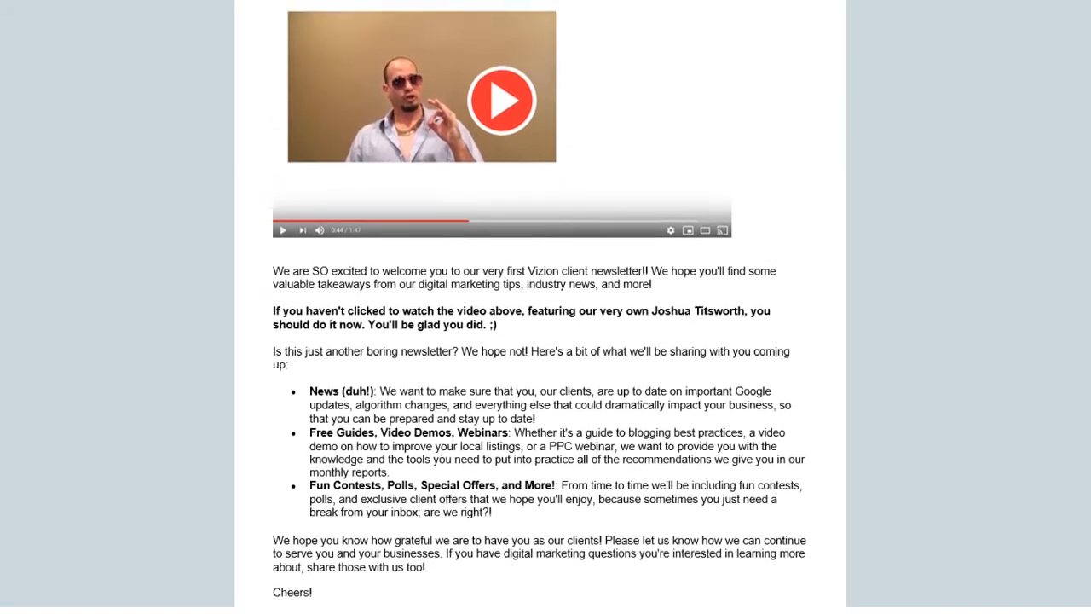